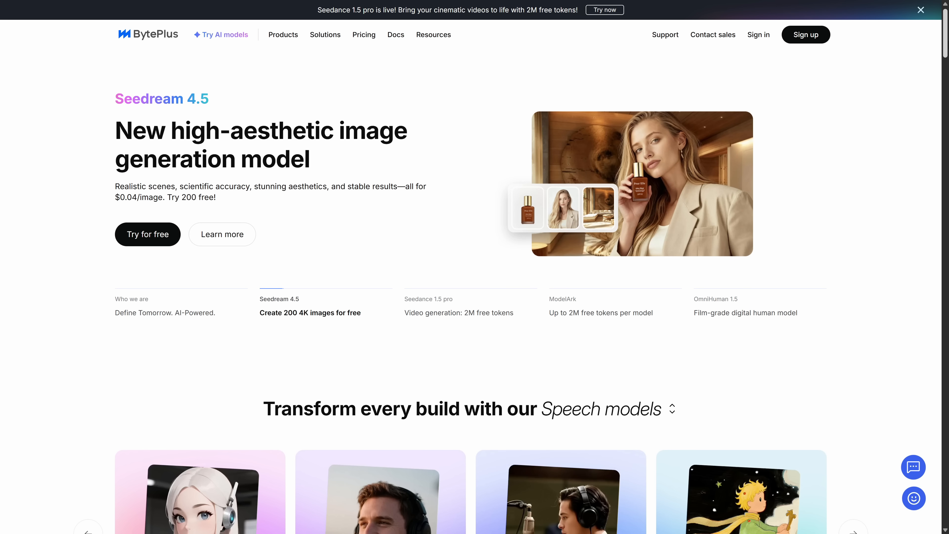
# Step: Scroll through the NordVPN server list to reach and connect to Indonesia – Jakarta
pyautogui.scroll(-3)
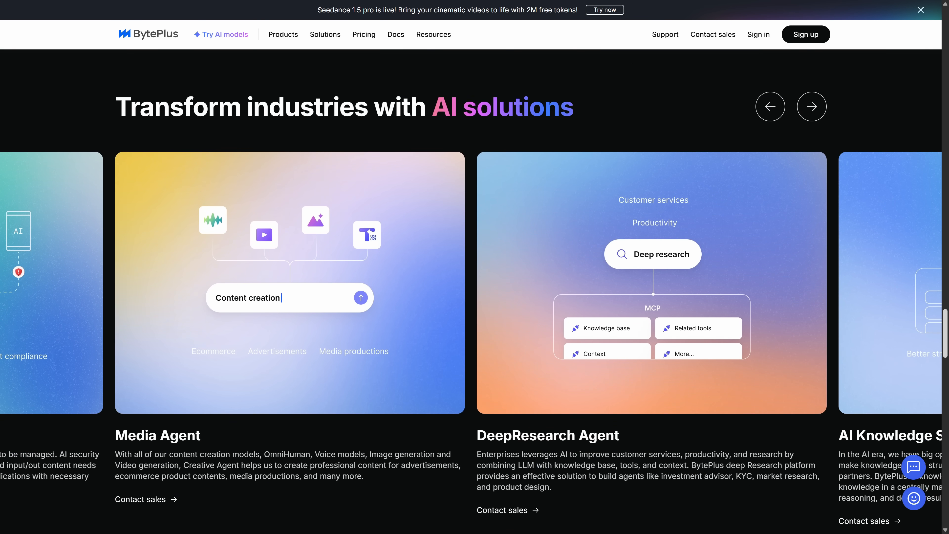
pyautogui.scroll(-3)
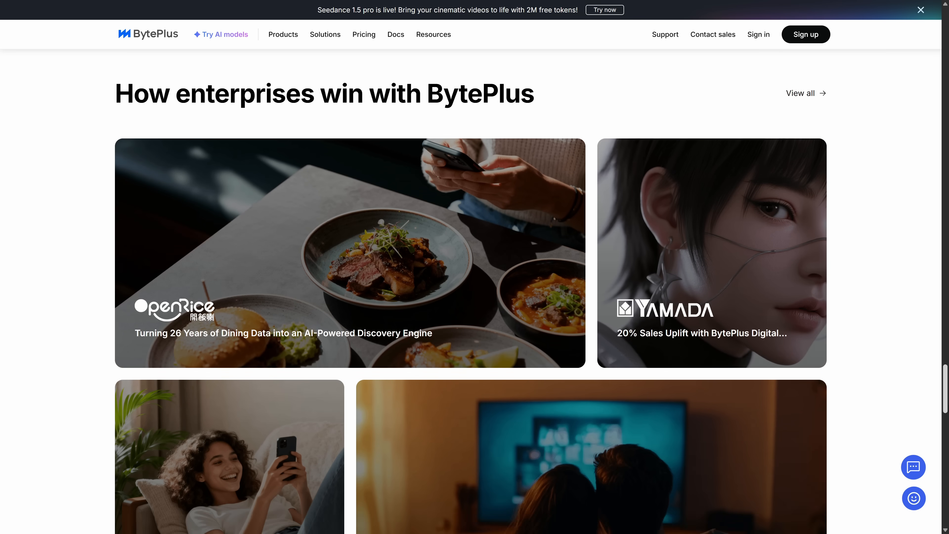
pyautogui.scroll(-3)
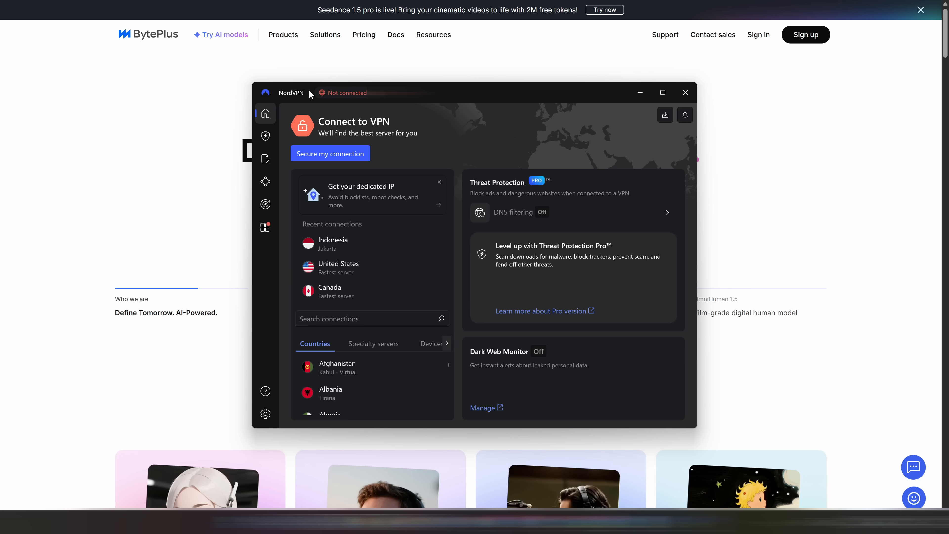
pyautogui.moveTo(342, 254)
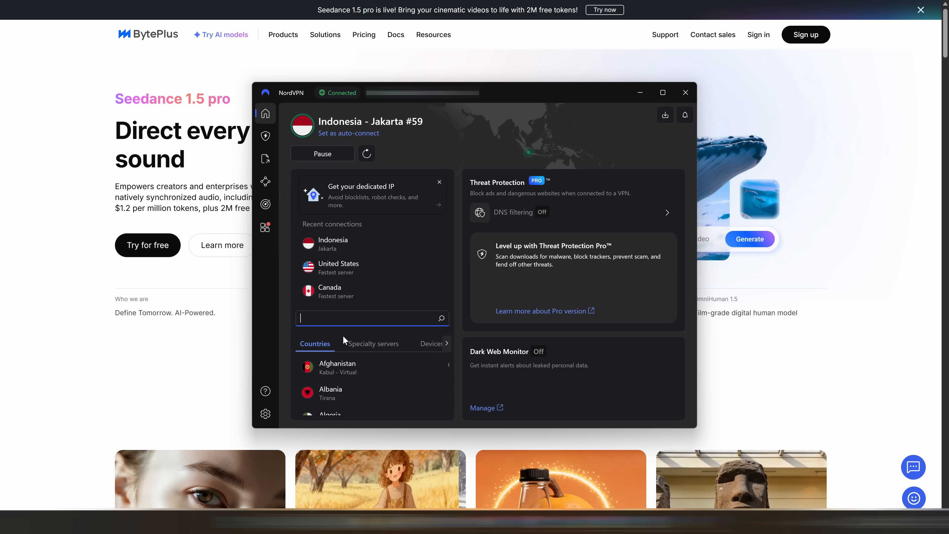
pyautogui.scroll(-3)
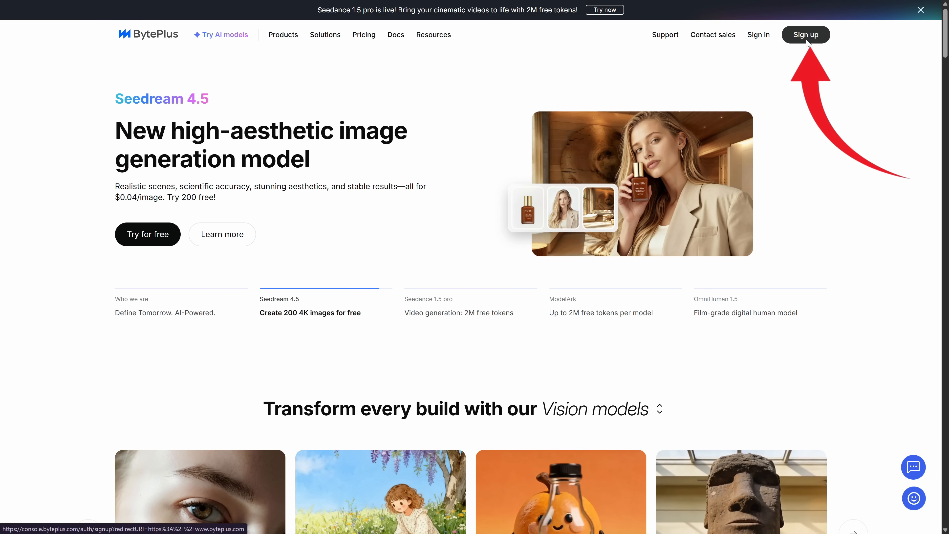
# Step: Sign up for BytePlus with a Google account and return to the homepage signed in
pyautogui.click(805, 35)
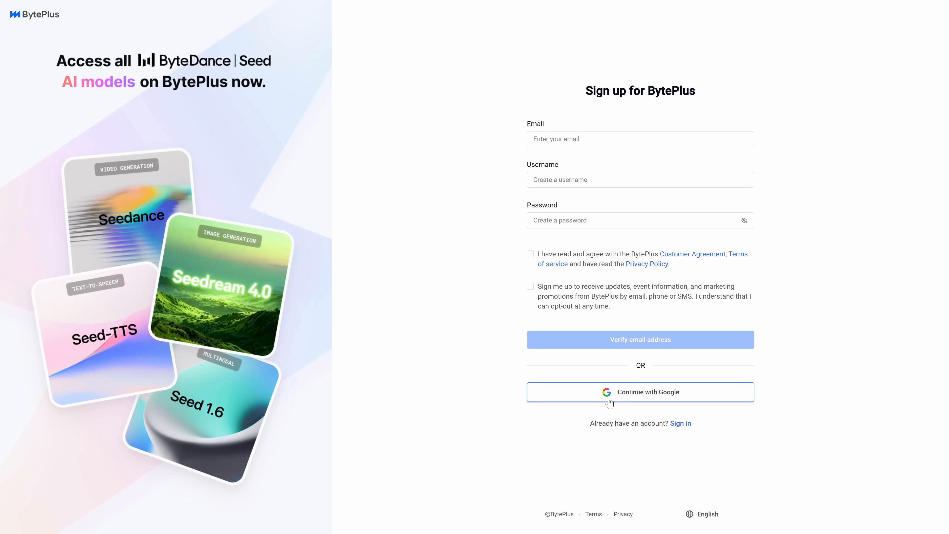
pyautogui.click(641, 392)
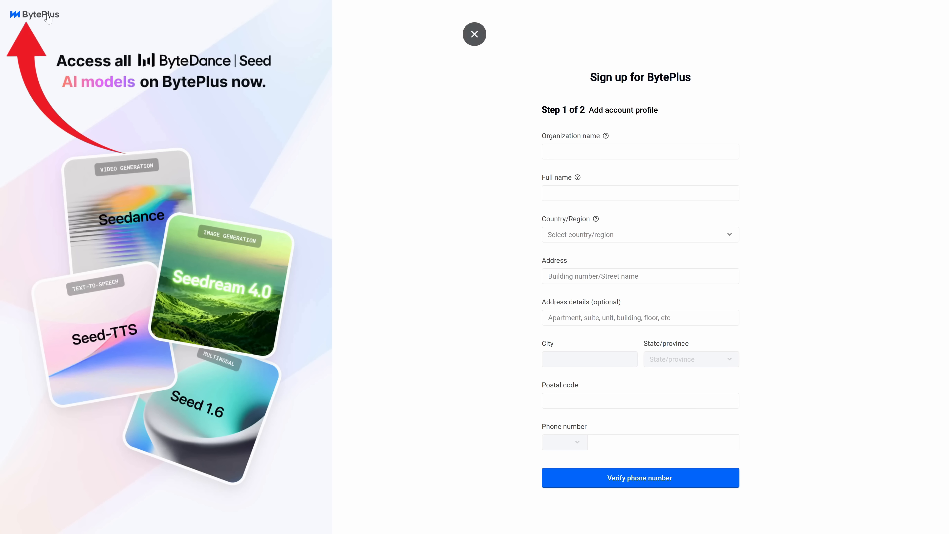
pyautogui.click(474, 34)
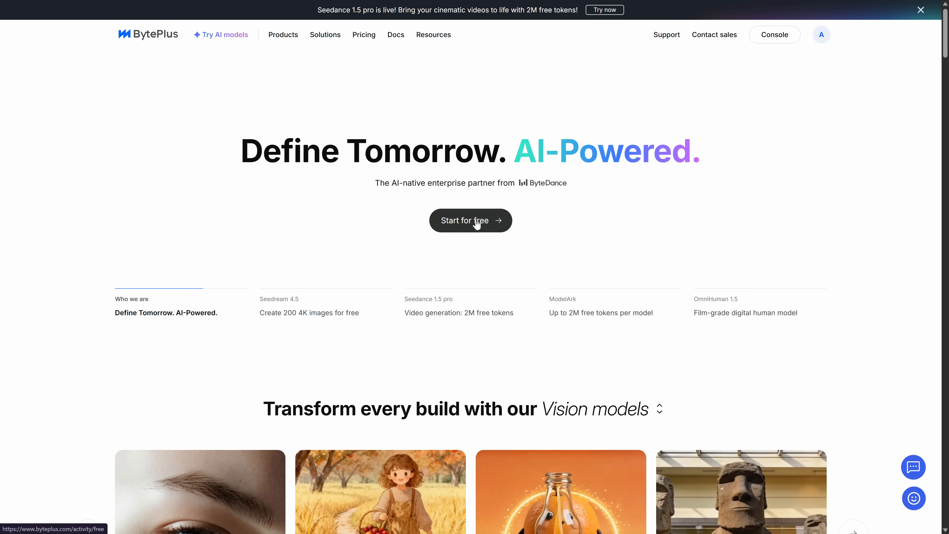
# Step: Open the Seedance 1.5 pro model card from the Recommended models section
pyautogui.scroll(-3)
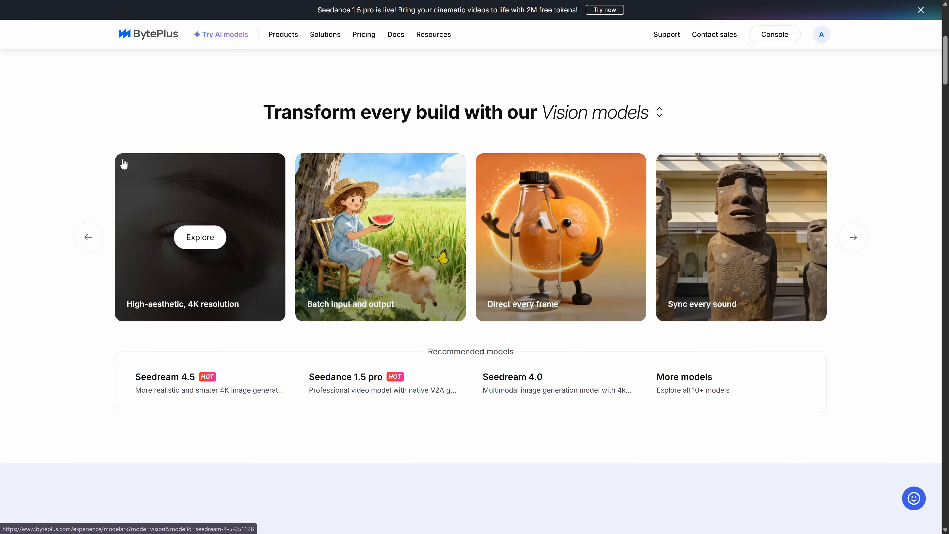
pyautogui.moveTo(166, 376)
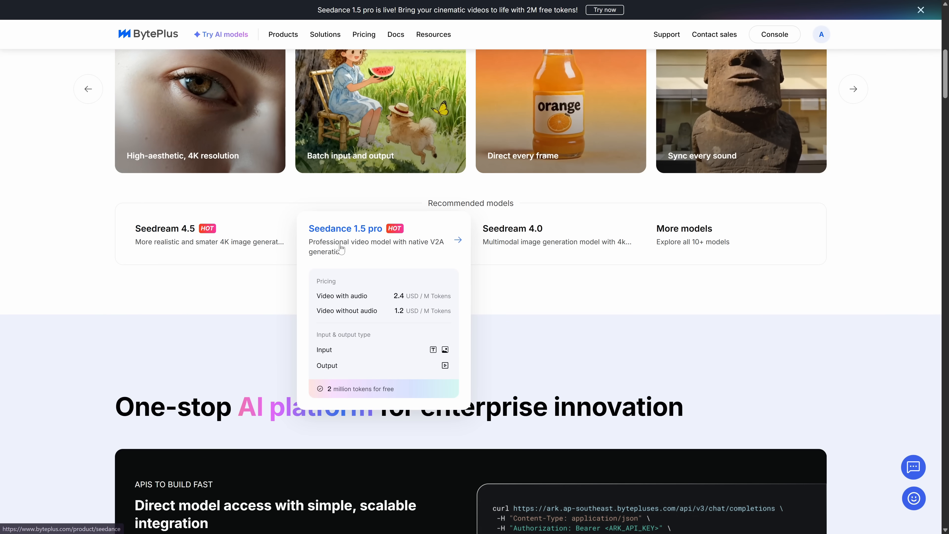
pyautogui.click(345, 229)
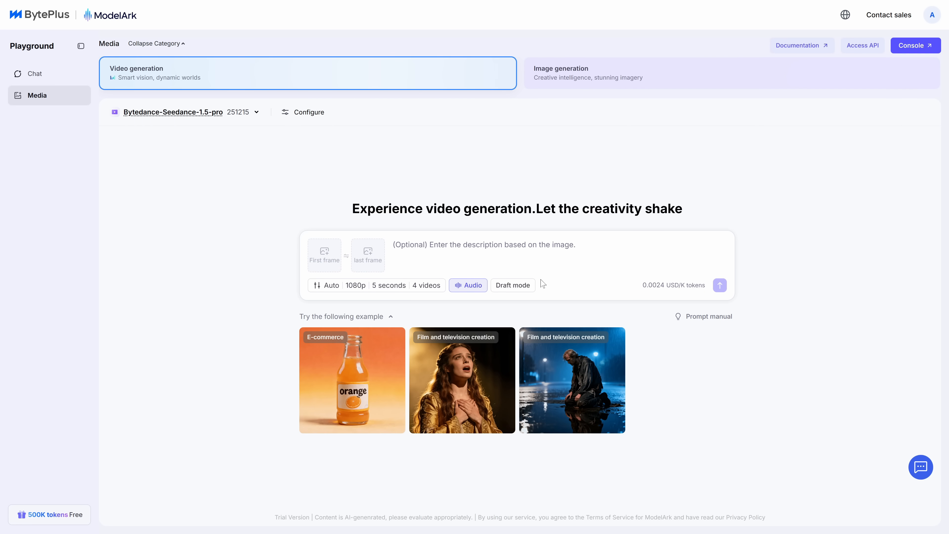
pyautogui.moveTo(684, 289)
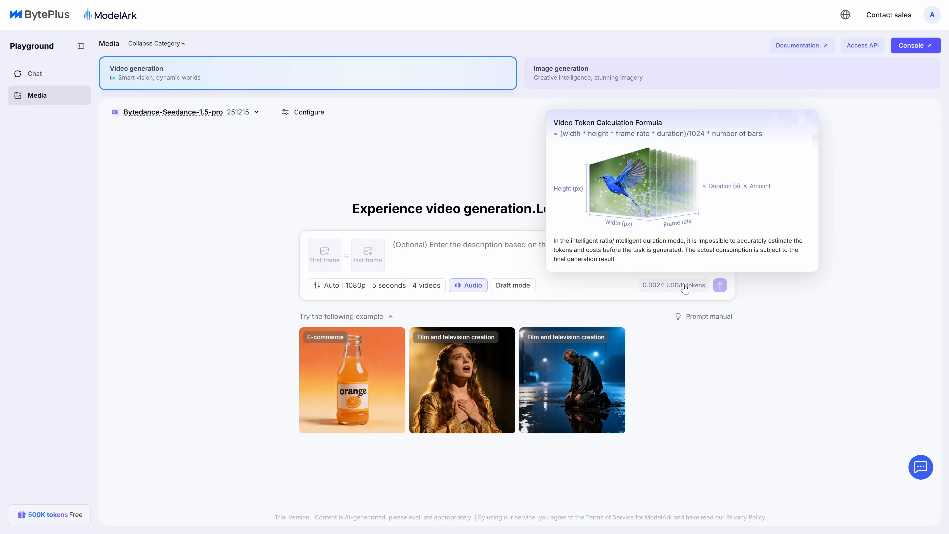
pyautogui.moveTo(505, 287)
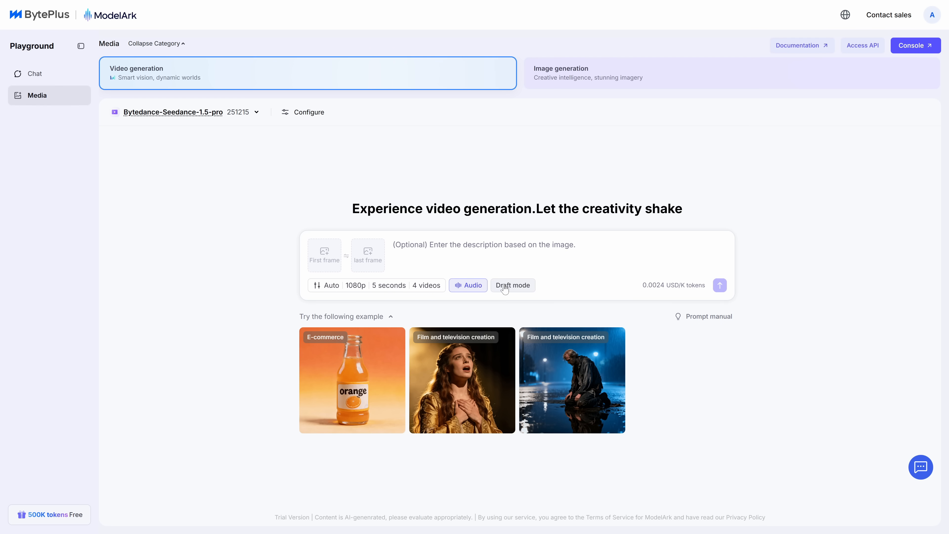
# Step: Set video output to 16:9, 1080p, 5 seconds and lower the generation quantity
pyautogui.click(327, 285)
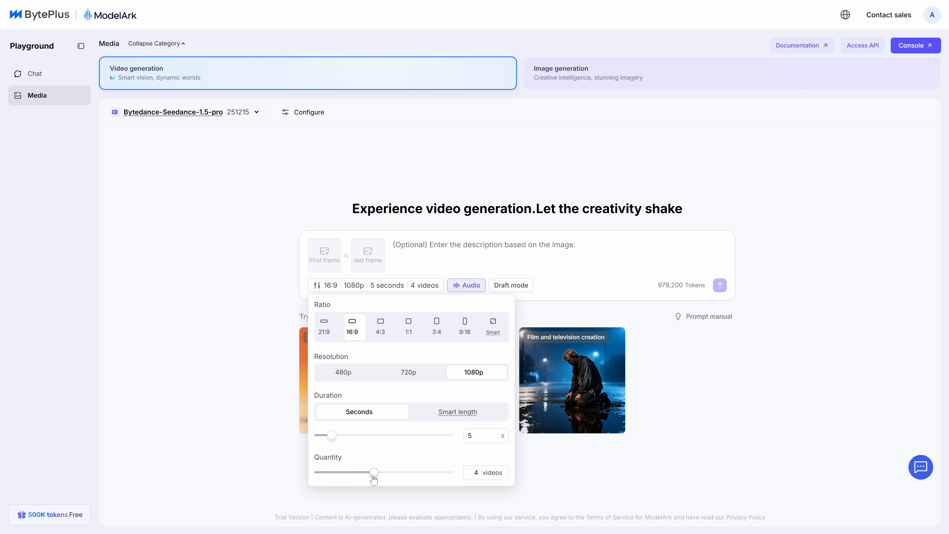
pyautogui.moveTo(374, 471); pyautogui.dragTo(315, 471)
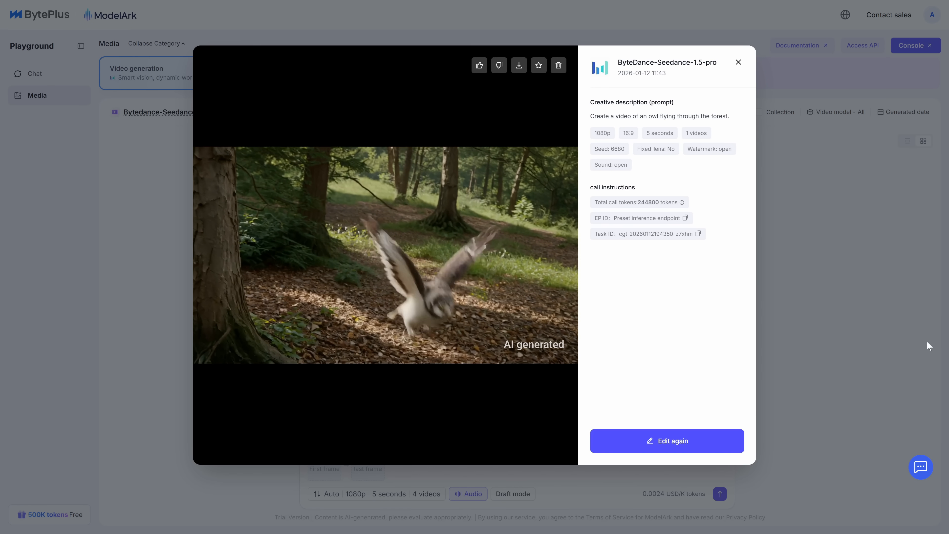
# Step: Close the owl video preview and bring up the Configure panel at the Watermark toggle
pyautogui.click(738, 62)
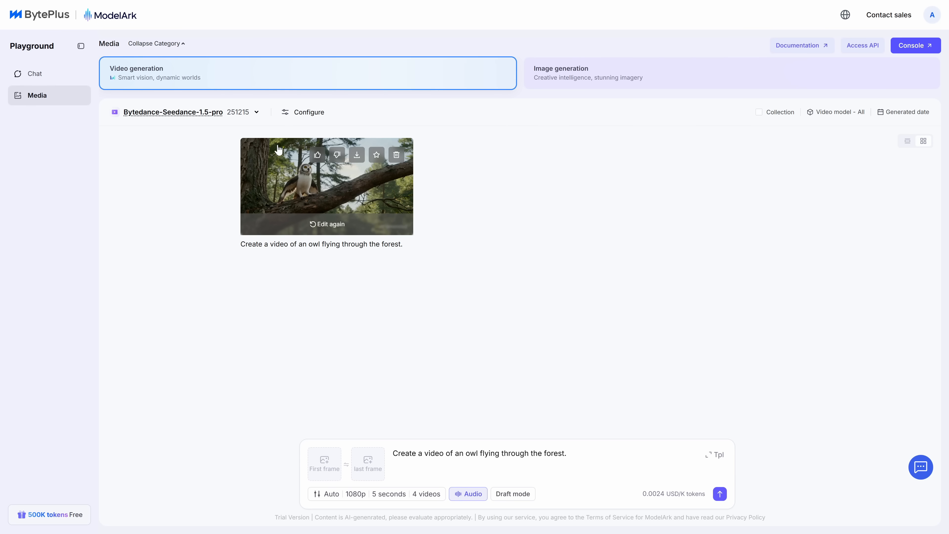
pyautogui.click(303, 112)
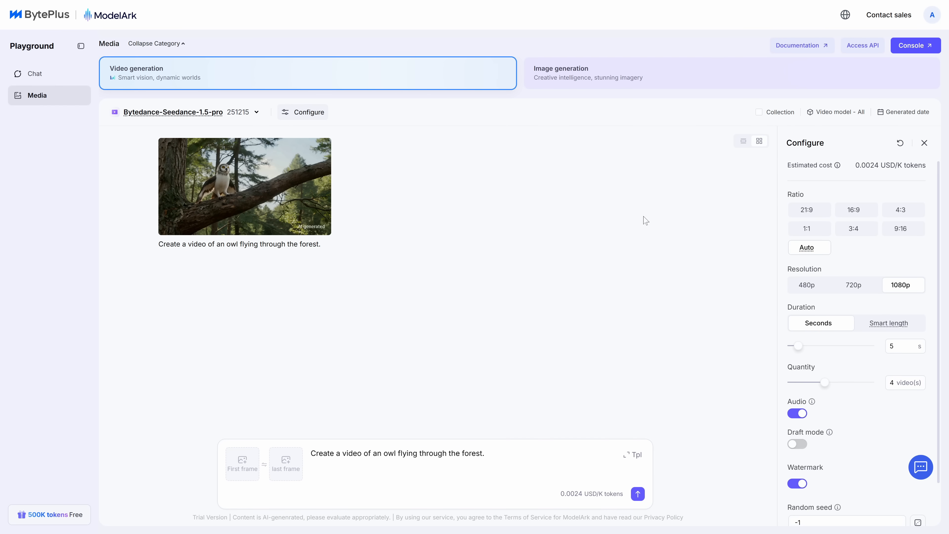
pyautogui.scroll(-3)
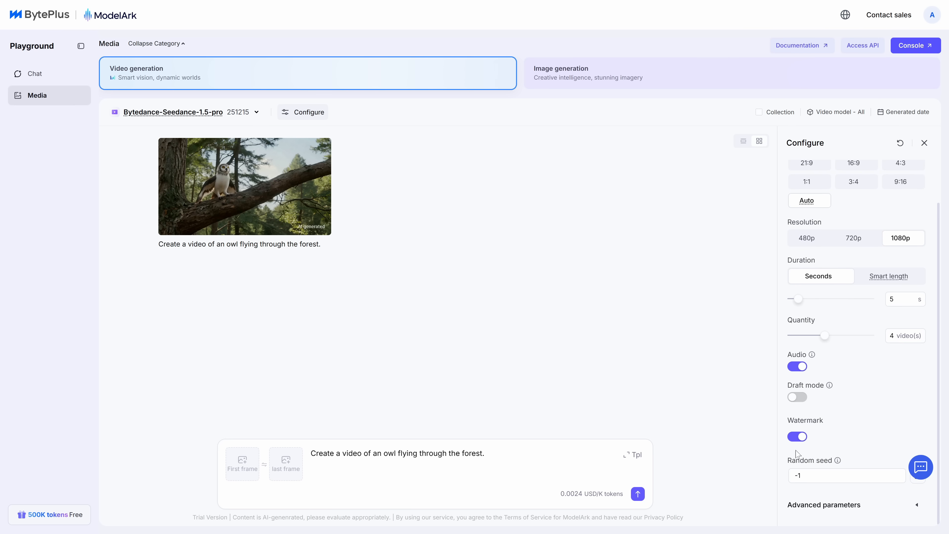